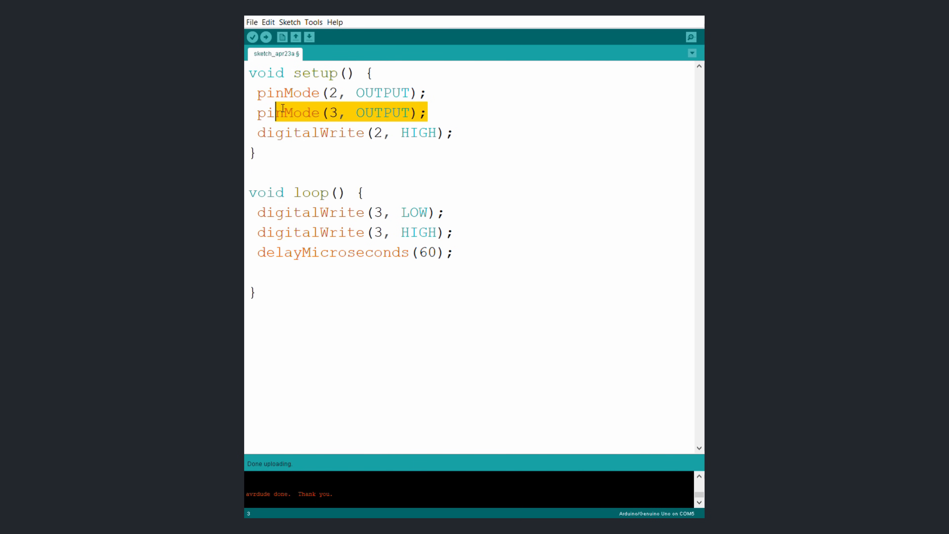
Edit the pin 2 writes to LOW/HIGH and append 0 to the 60 microsecond delay value
drag(275, 113, 257, 92)
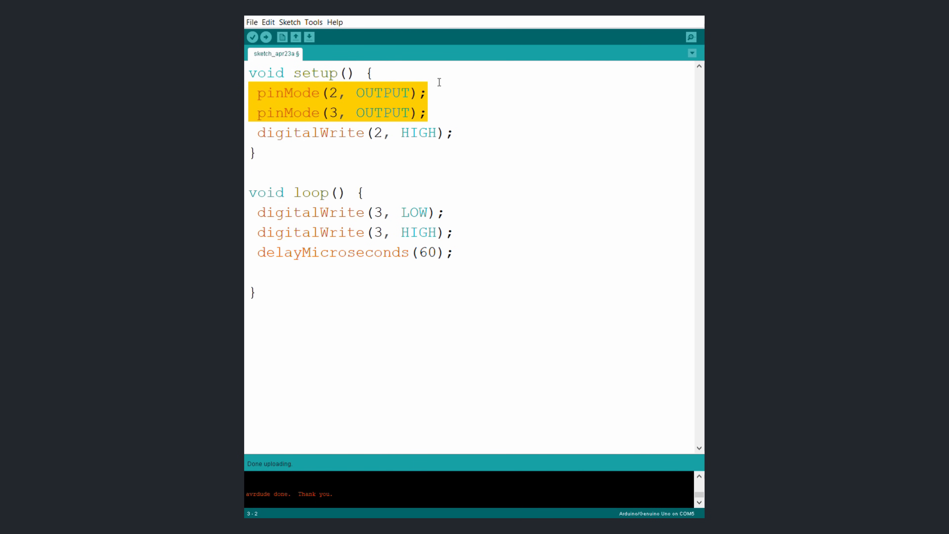
mouse_move(483, 129)
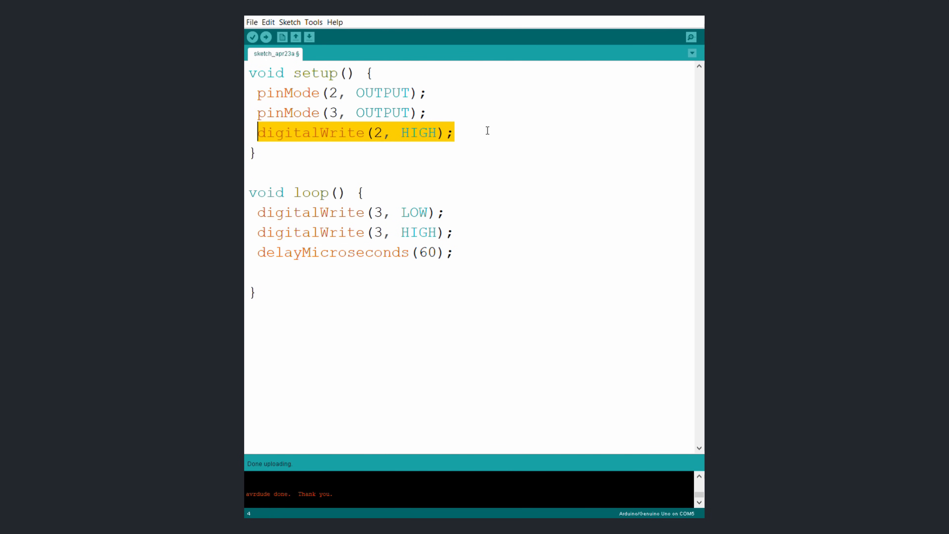
double_click(418, 132)
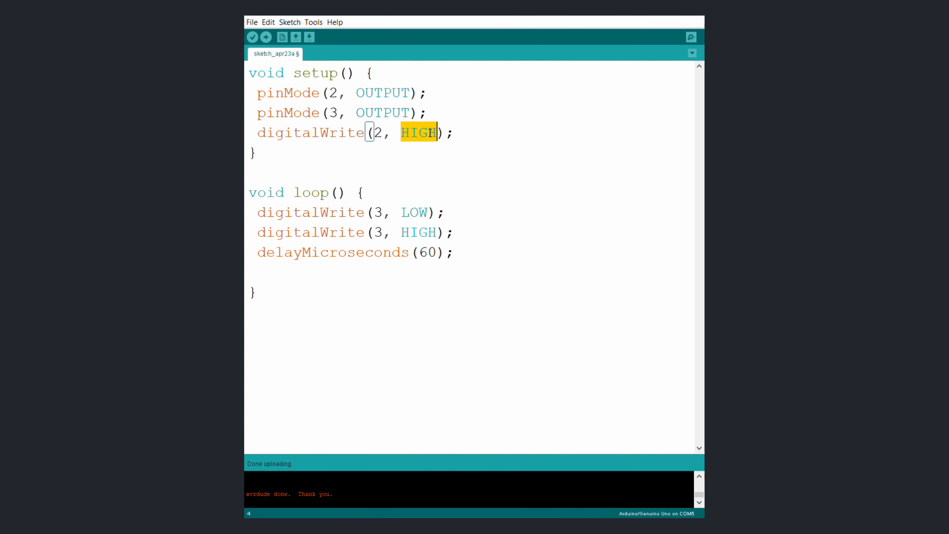
text(LOW)
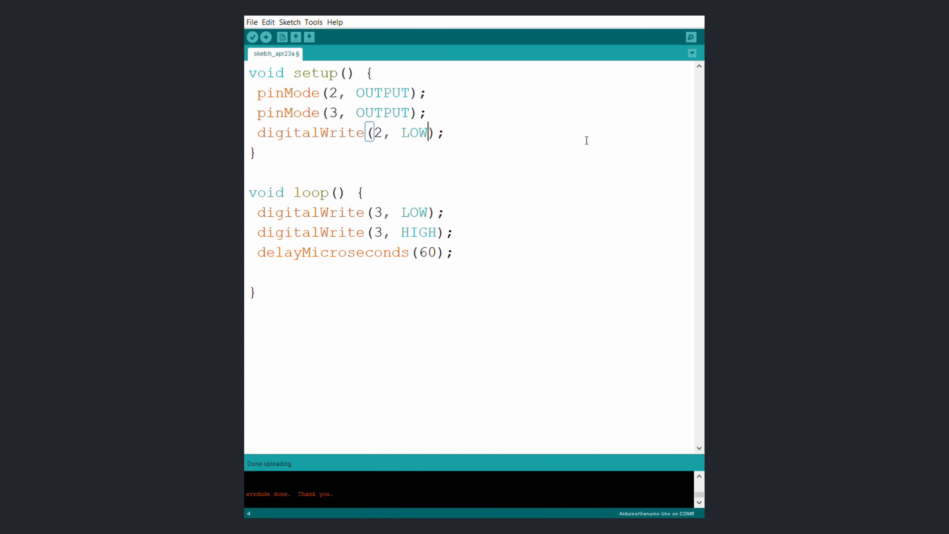
text(HIG)
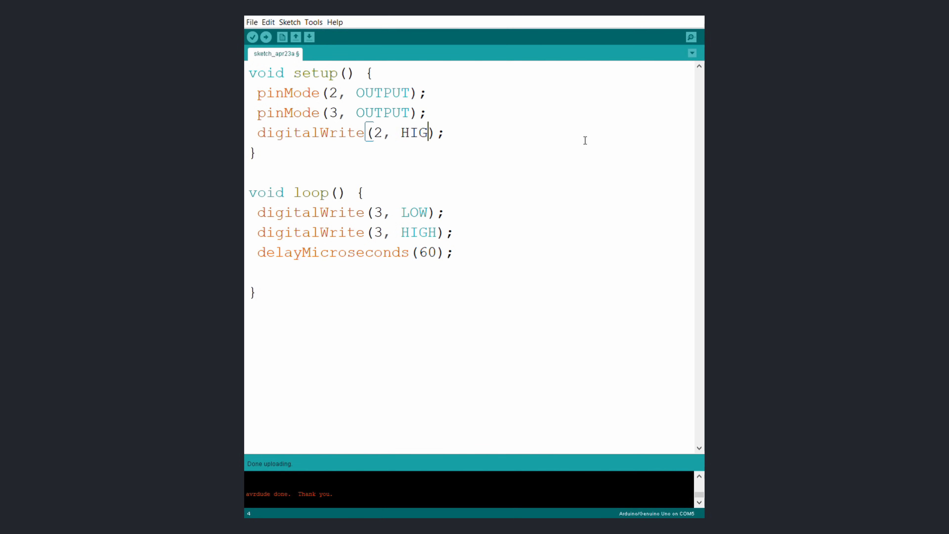
double_click(413, 212)
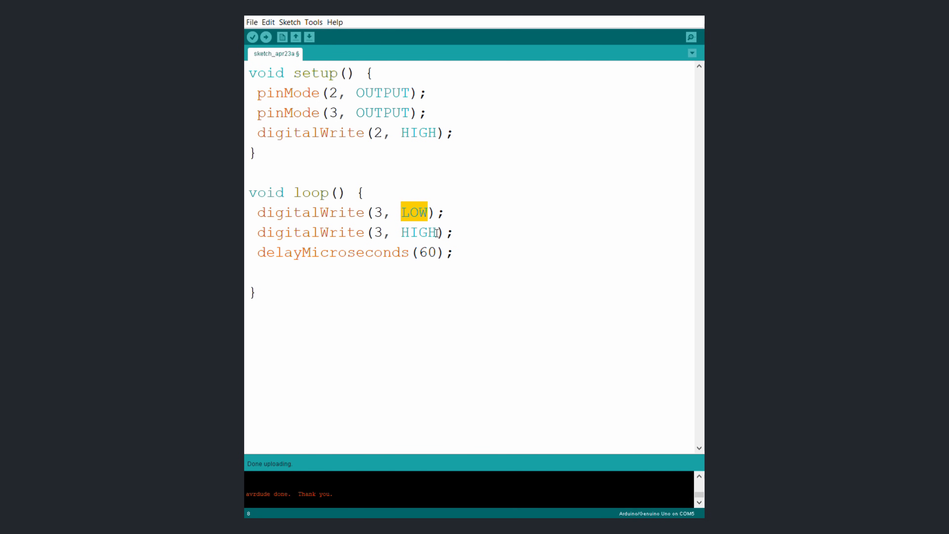
double_click(418, 231)
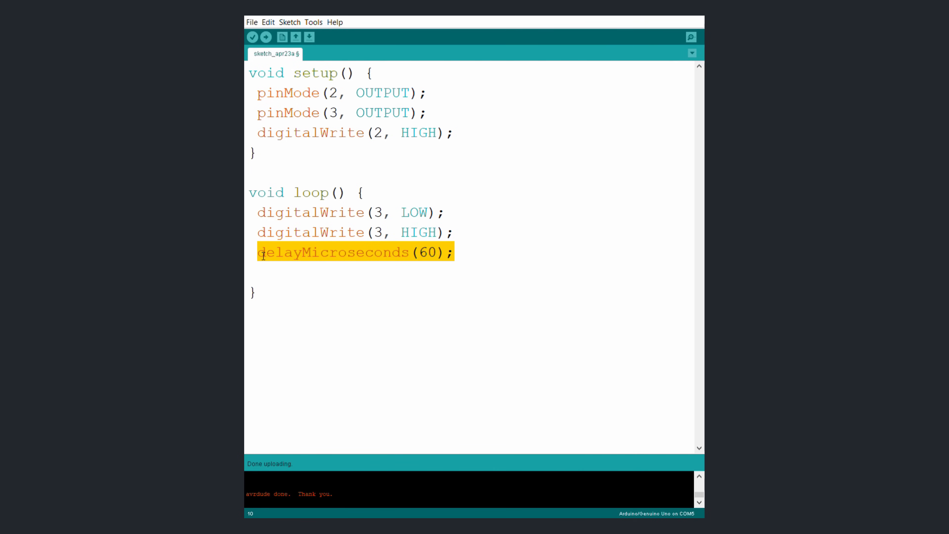
click(358, 232)
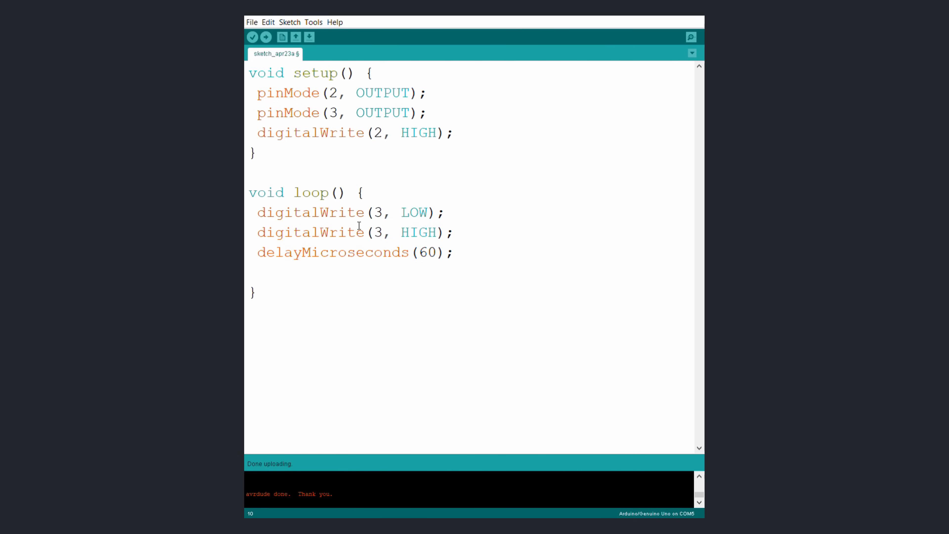
double_click(429, 252)
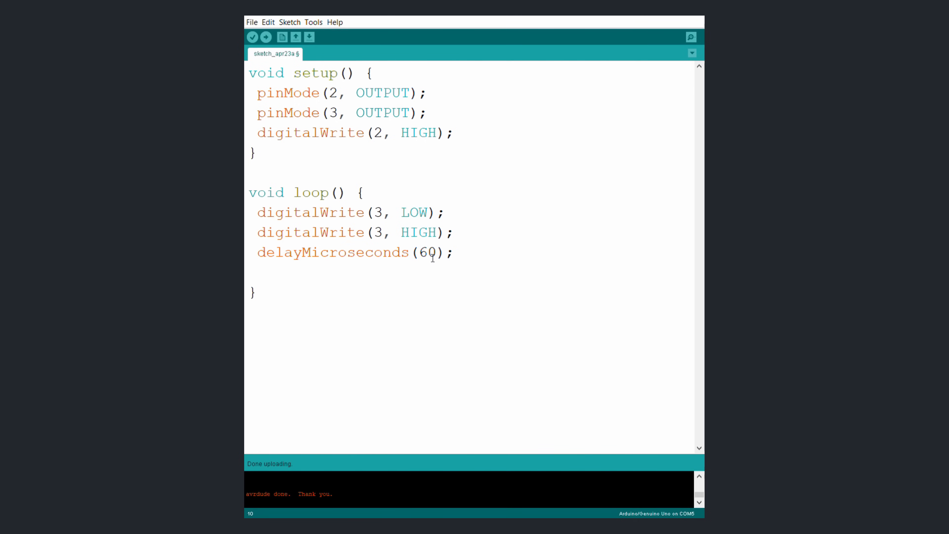
text(0)
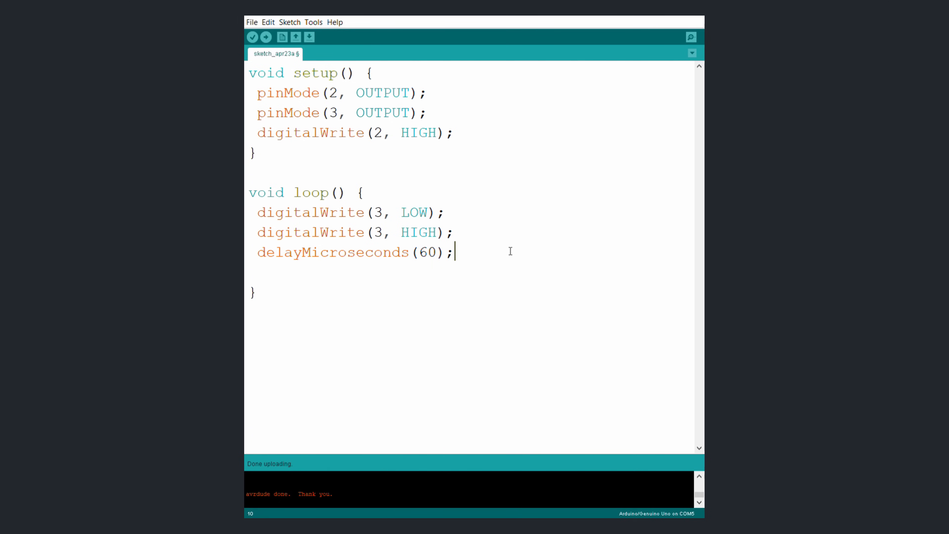
mouse_move(441, 260)
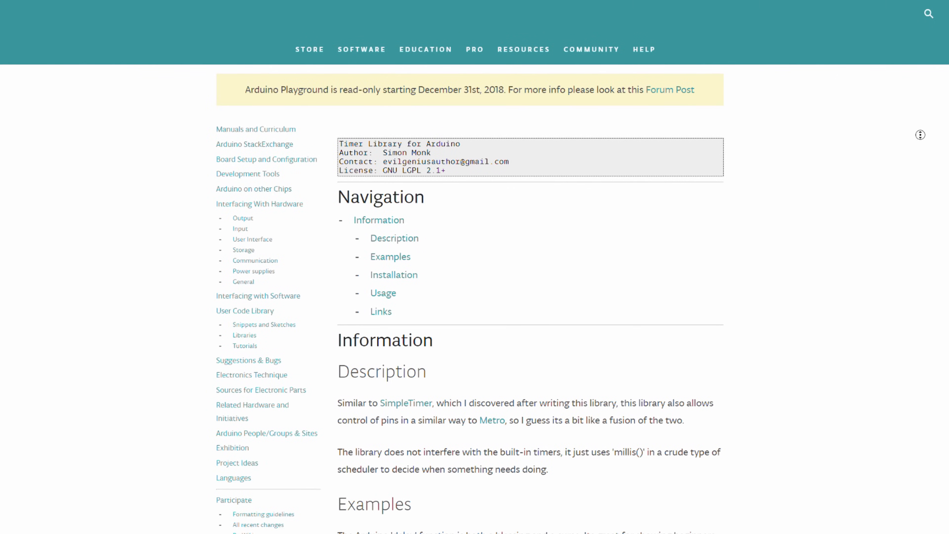
Scroll the Timer Library page down to its Examples section with the delay-based relay sketch
scroll(down, 3)
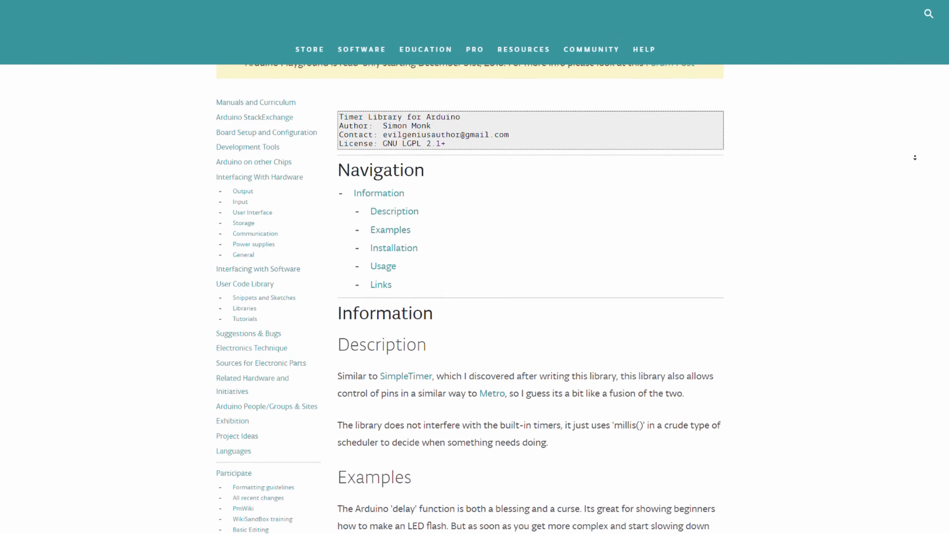
scroll(down, 3)
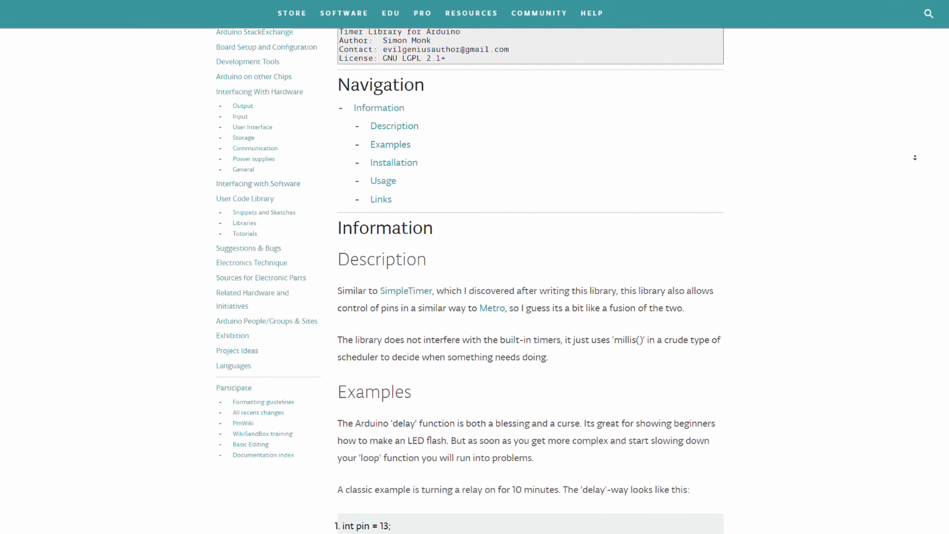
scroll(down, 3)
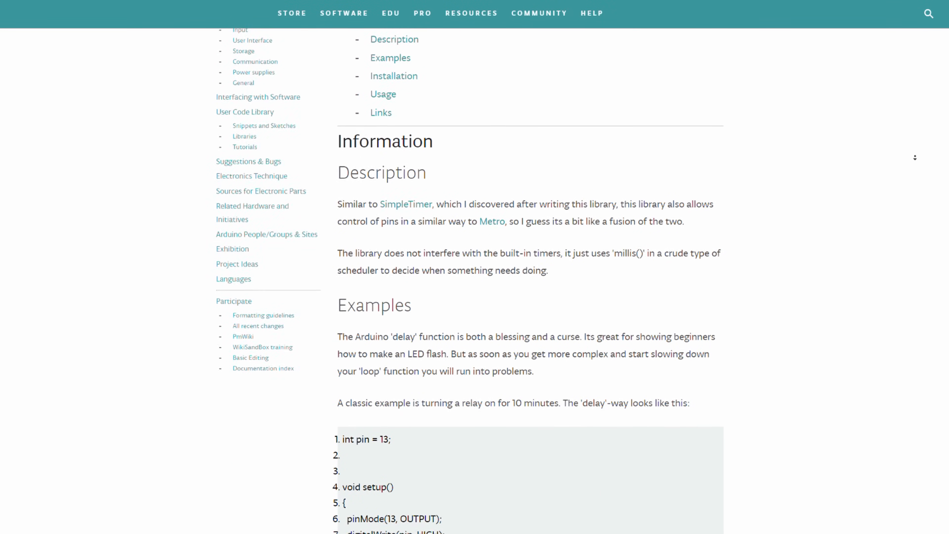